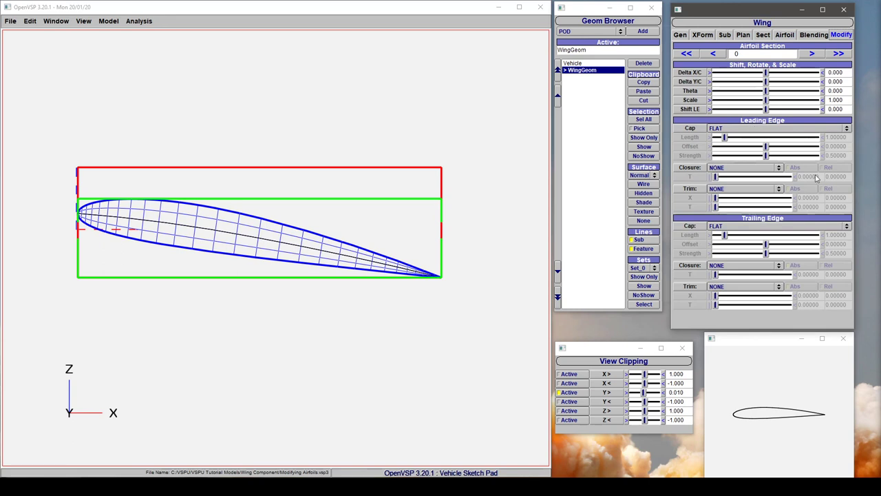
mouse_move(769, 234)
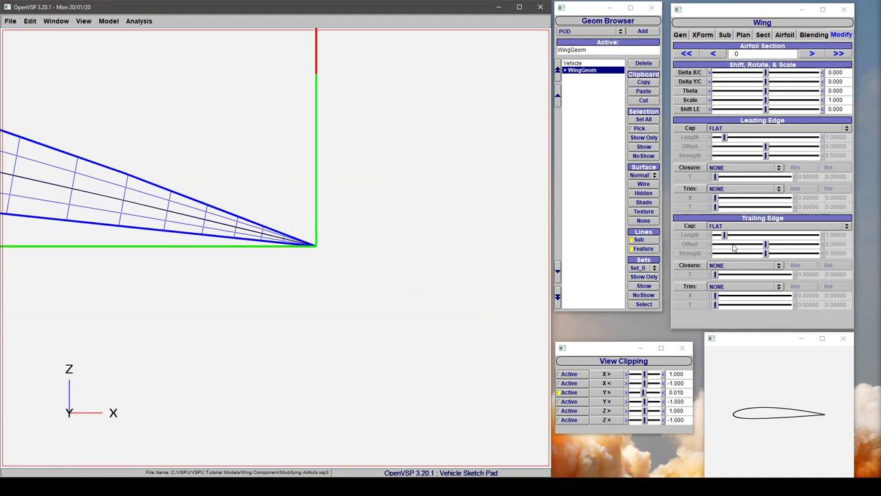
Review trailing-edge cap options, keep the flat cap, and show closure types
click(778, 225)
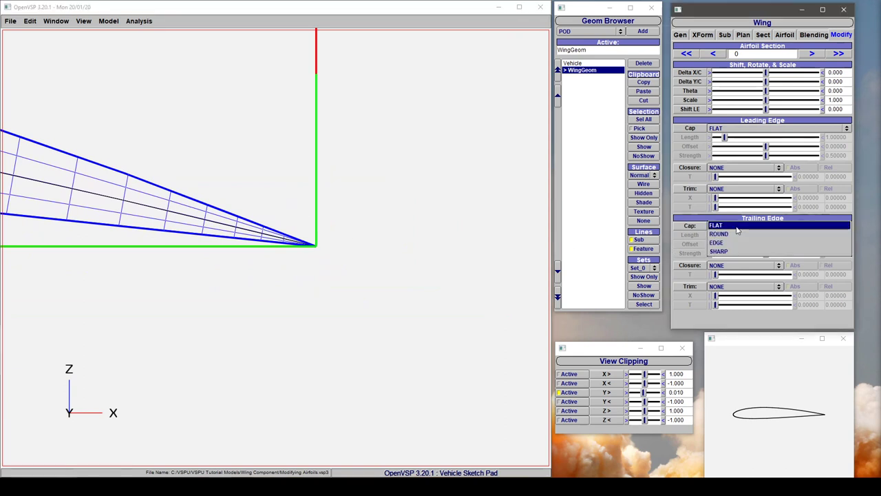
click(717, 225)
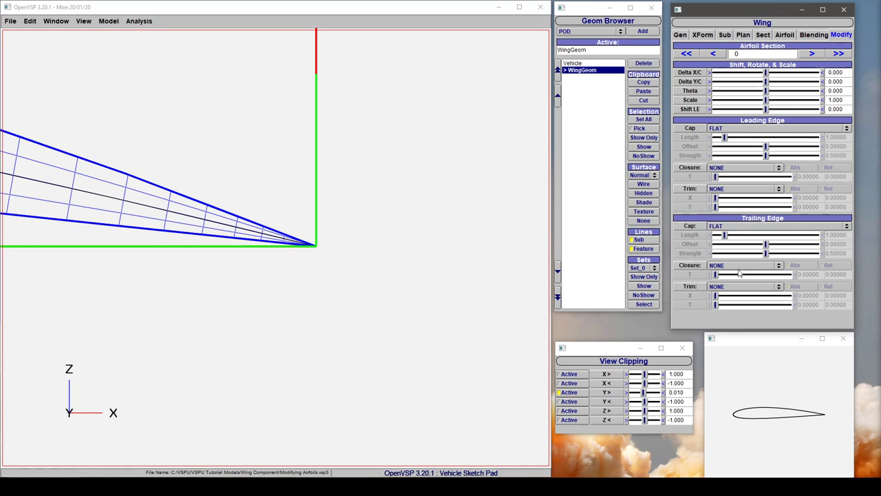
mouse_move(738, 270)
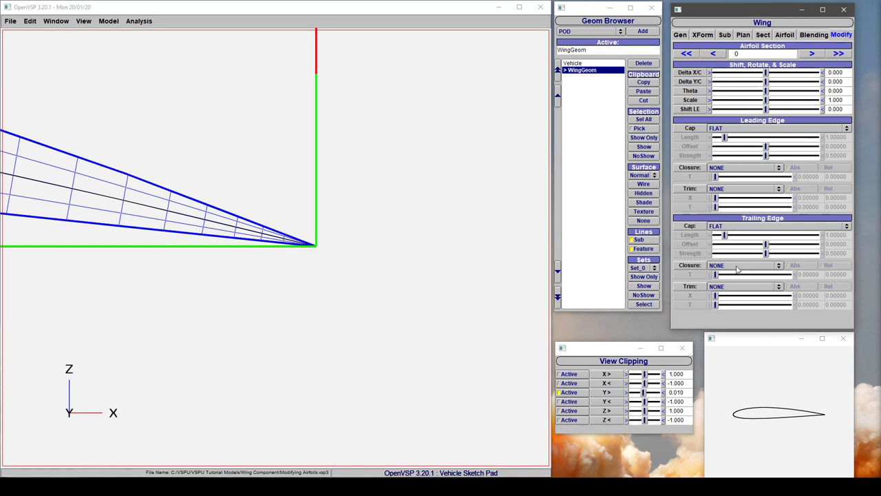
mouse_move(714, 245)
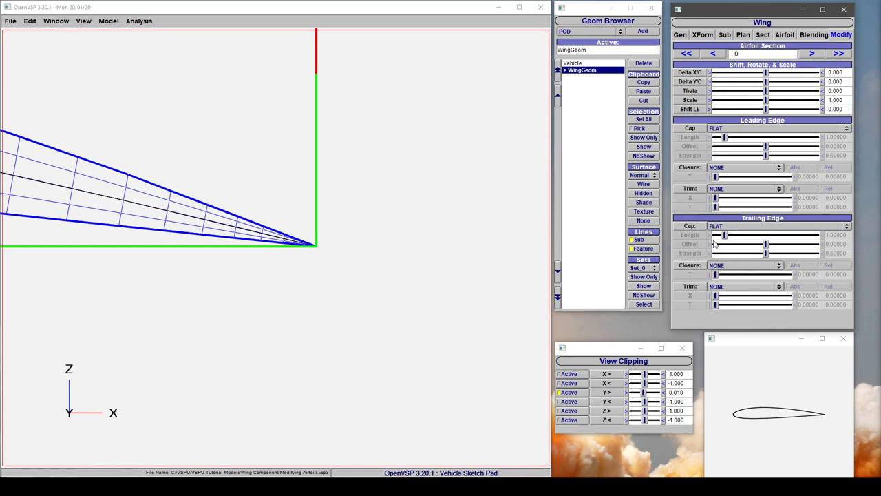
click(745, 264)
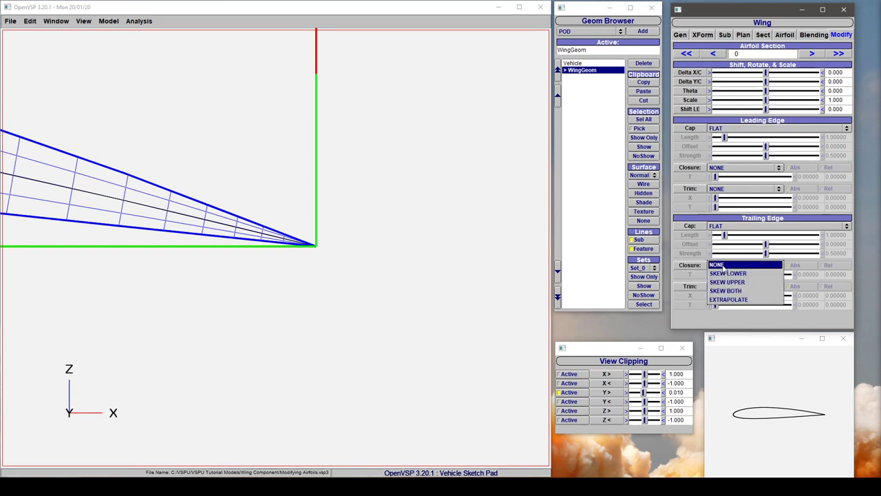
Set trailing-edge closure to SKEW BOTH and replace the thickness T with 0.05
click(725, 289)
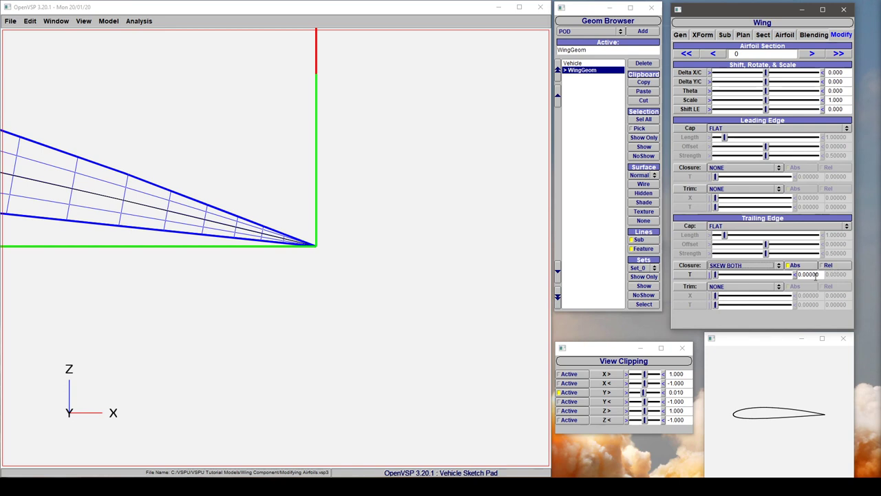
triple_click(809, 274)
text(0.05000)
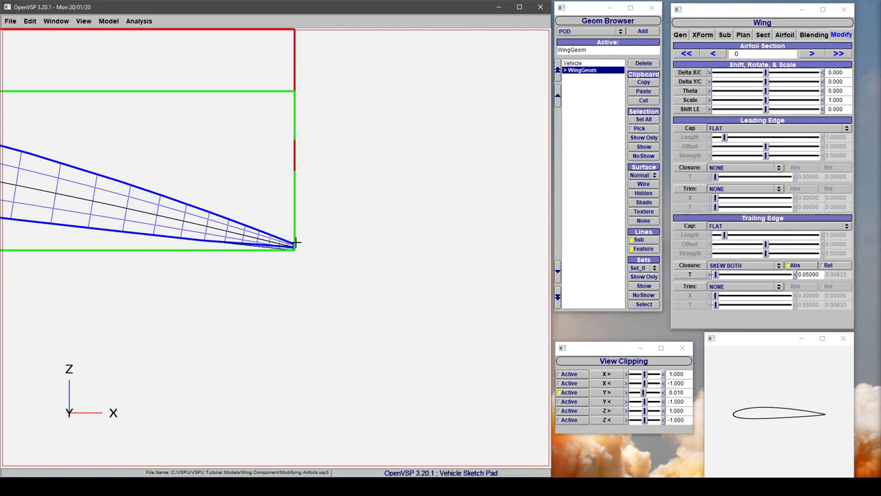
Try SKEW UPPER closure, then switch to SKEW LOWER and select the zero thickness field
click(743, 265)
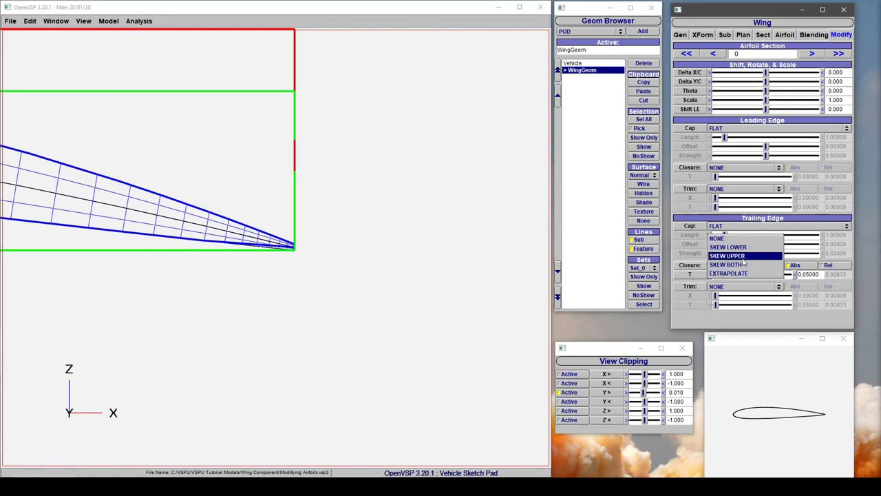
click(727, 255)
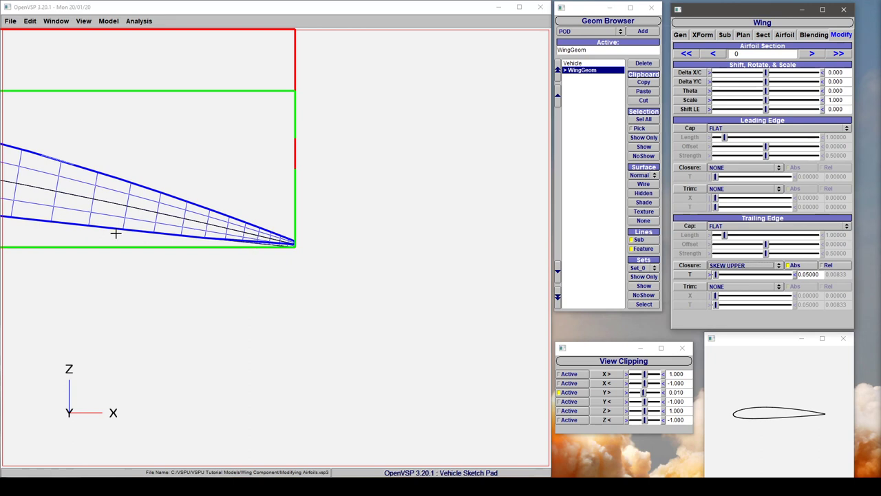
click(743, 265)
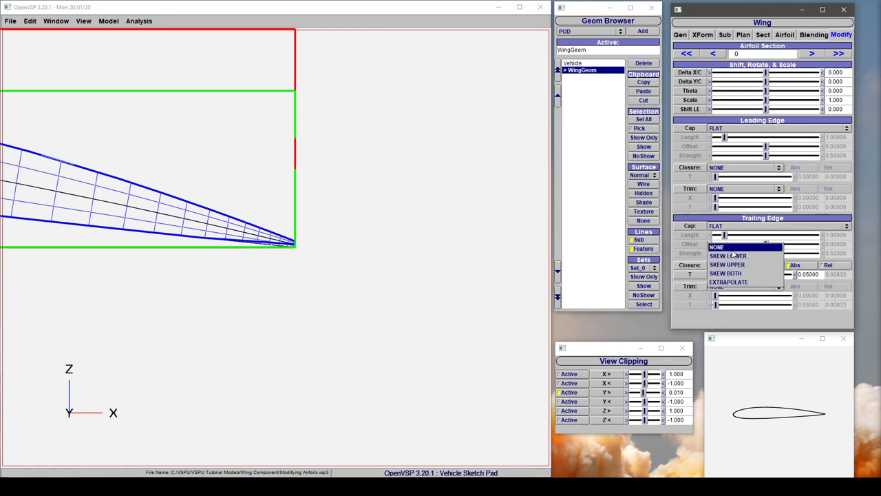
click(727, 273)
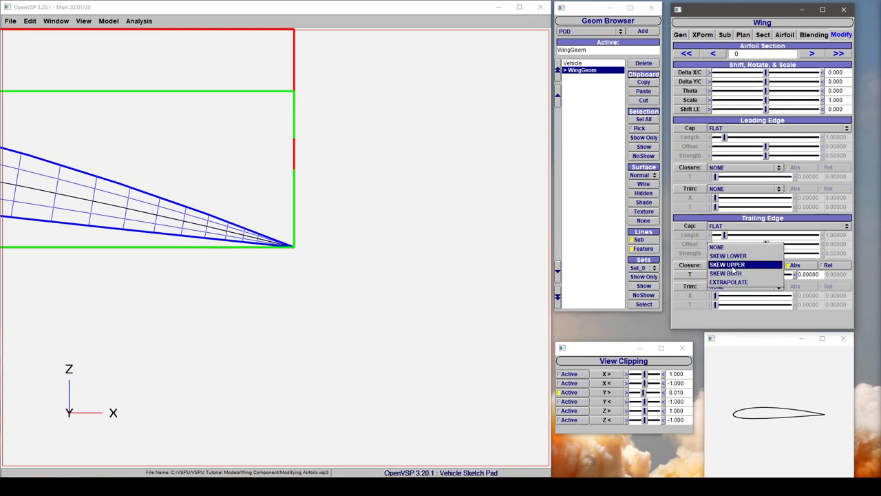
click(727, 255)
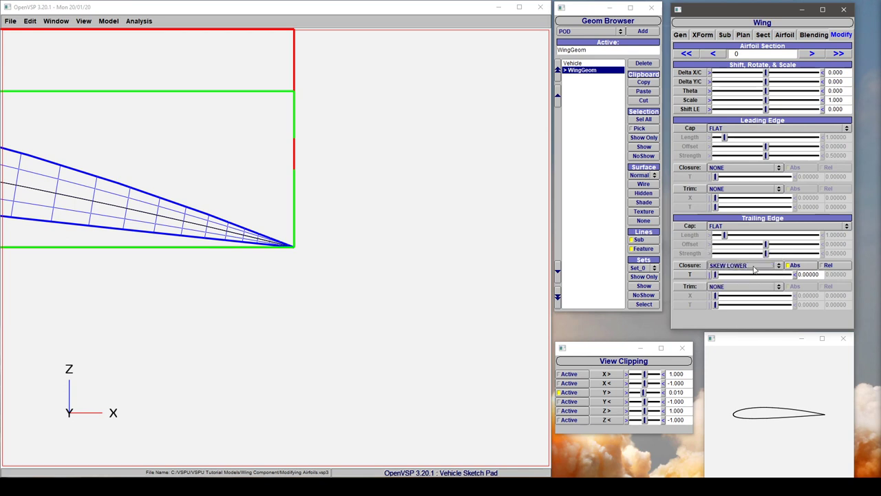
triple_click(808, 274)
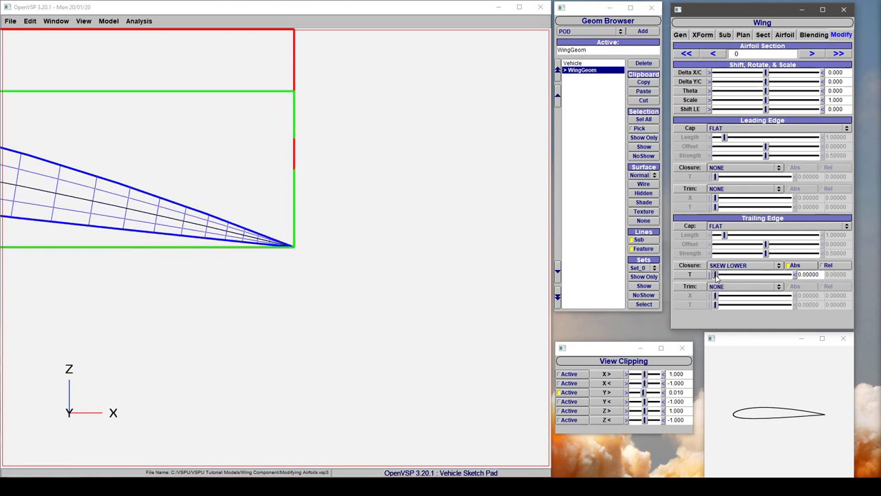
Drag the closure thickness to about 0.125, then set closure back to NONE
click(743, 265)
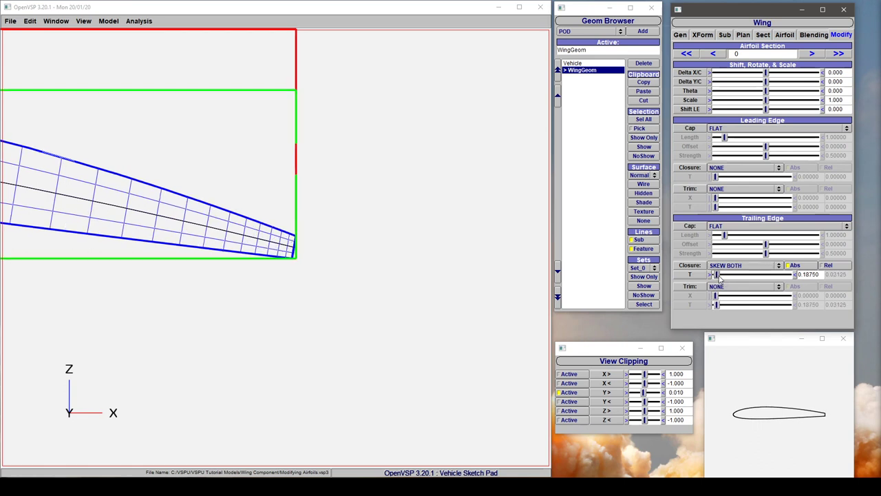
drag(718, 275, 716, 274)
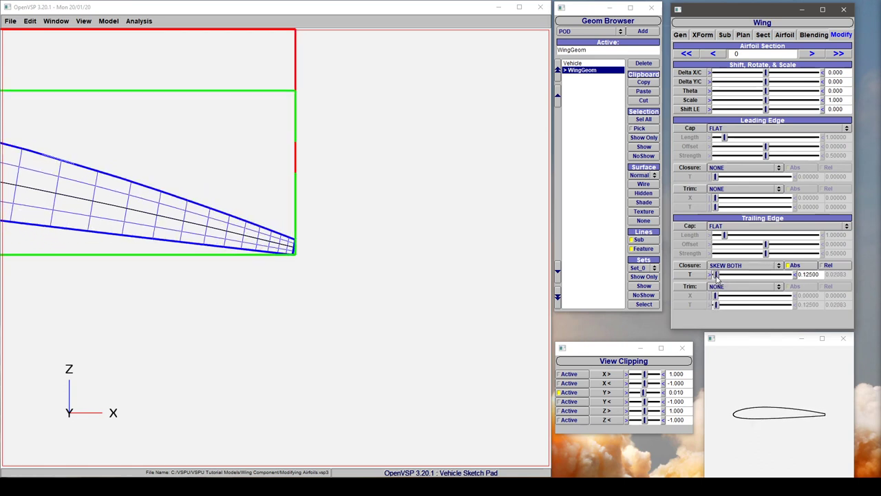
click(821, 264)
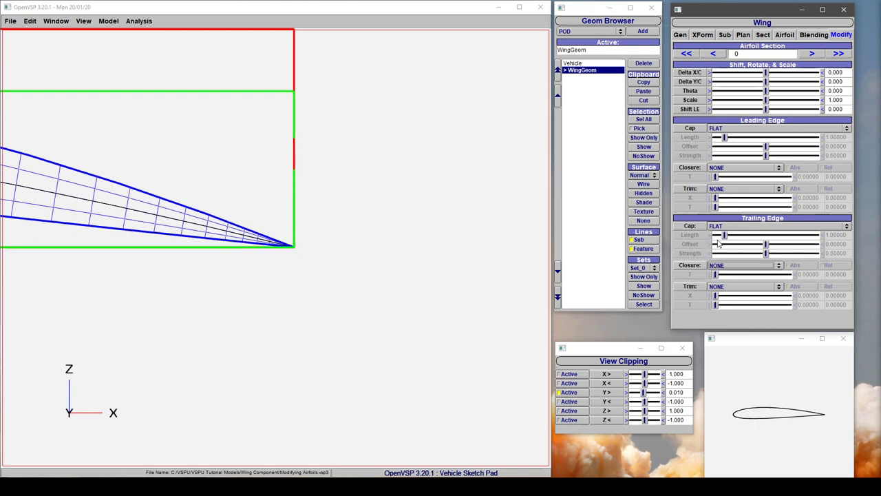
Untick Sharpen TE in the Sect tab's Airfoil settings for the NACA 2412 section
click(762, 34)
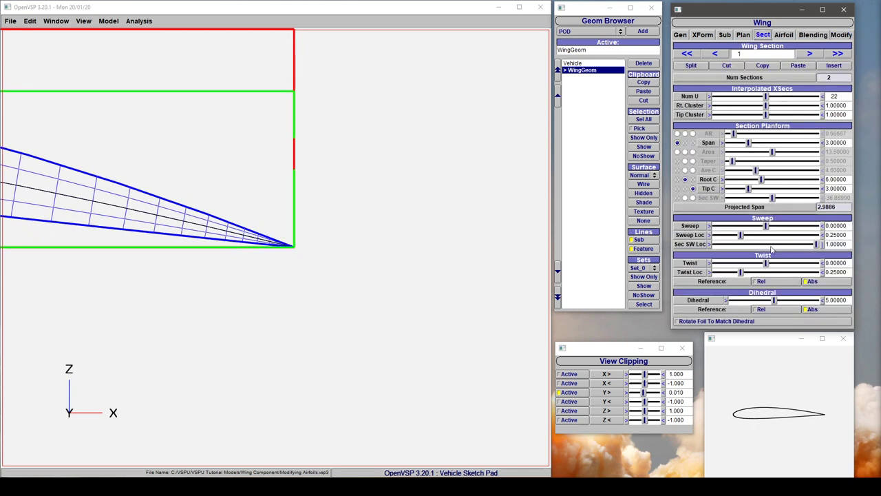
click(783, 34)
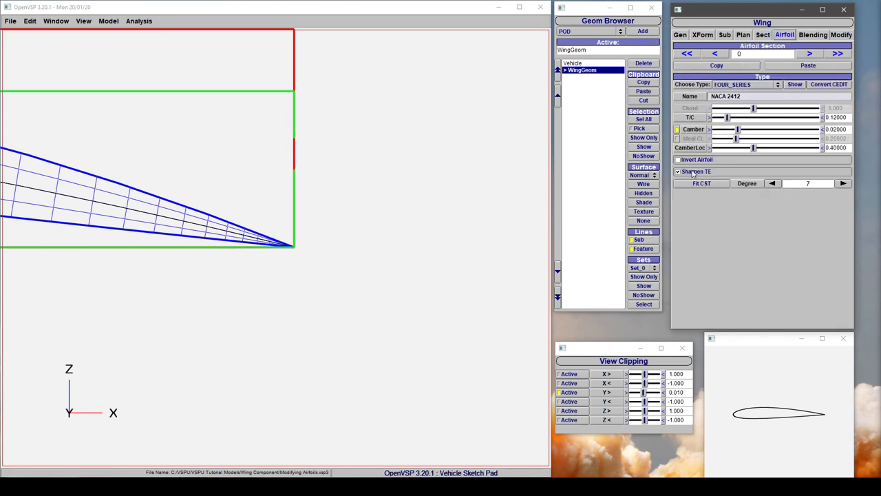
click(678, 171)
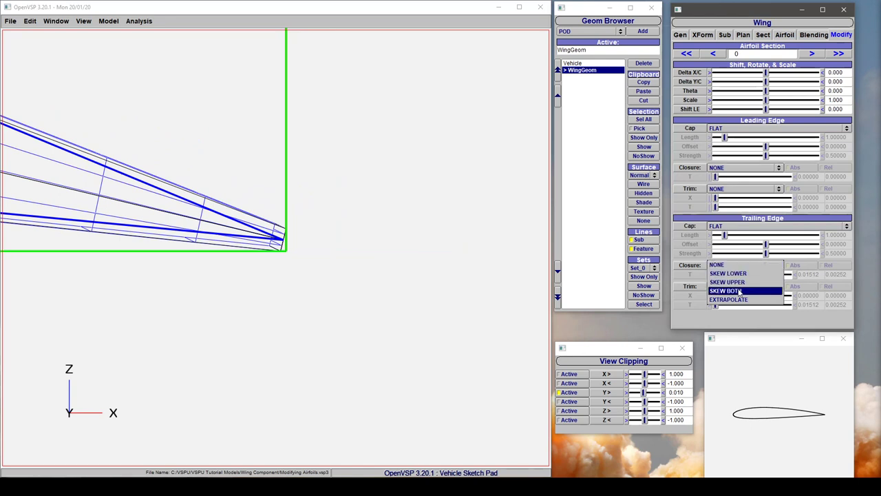
Try SKEW BOTH closure on the blunt edge, then switch the closure to EXTRAPOLATE
click(737, 290)
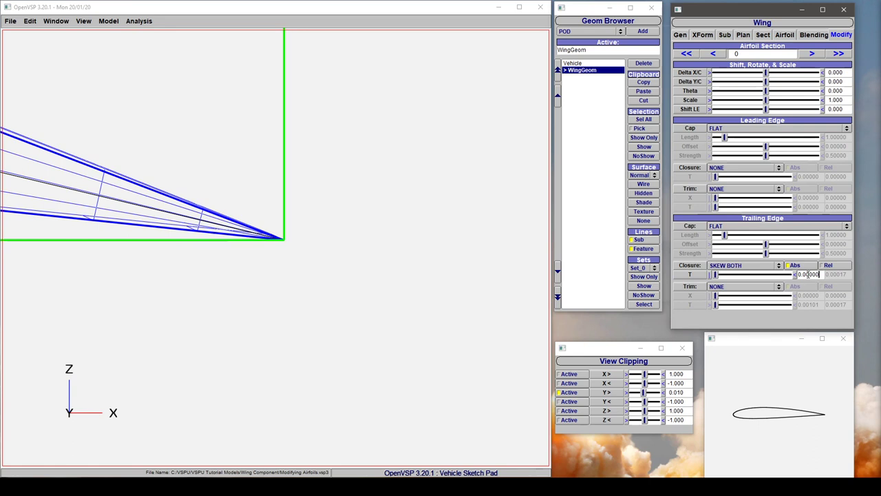
click(743, 265)
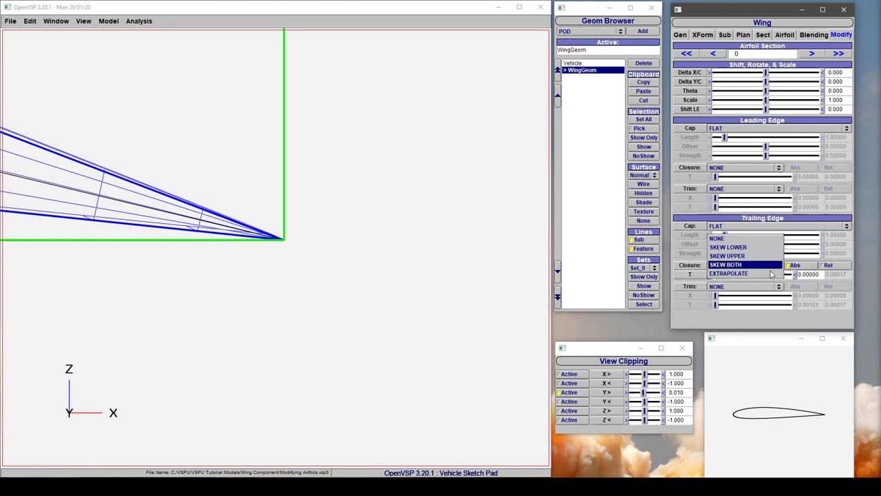
click(728, 273)
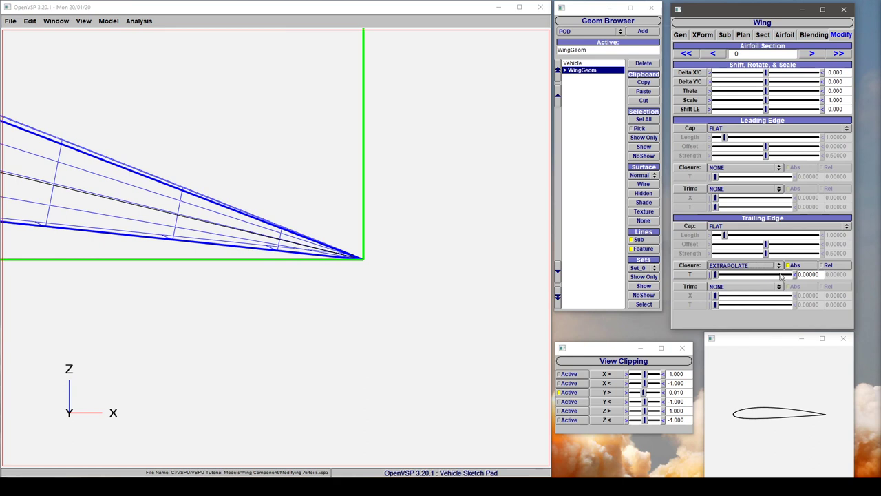
click(743, 265)
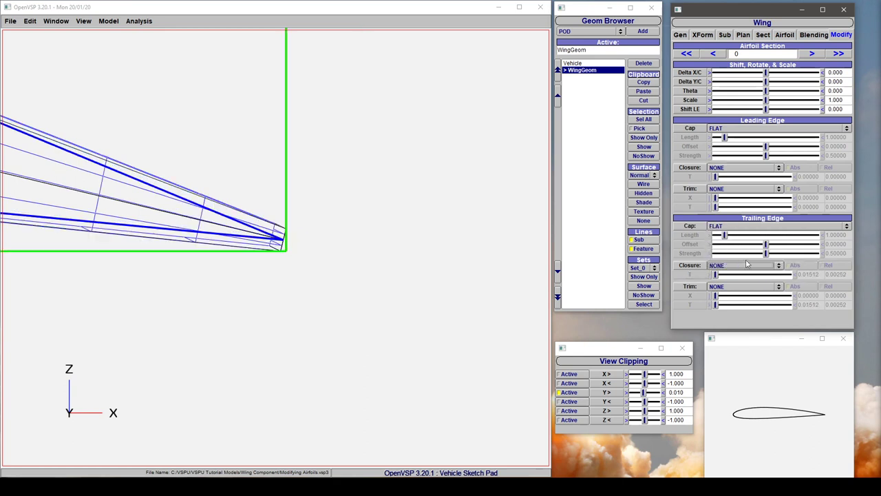
Retry the closure type list, leave closure at NONE, and show trim types
click(743, 265)
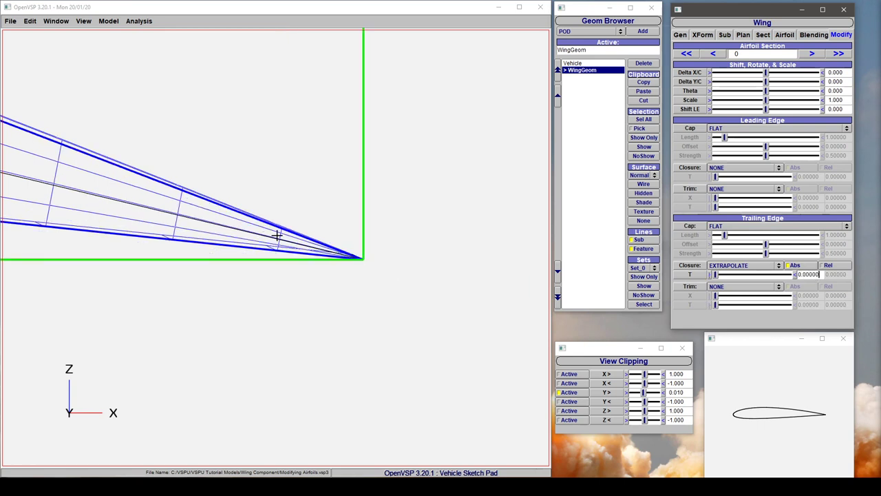
mouse_move(291, 251)
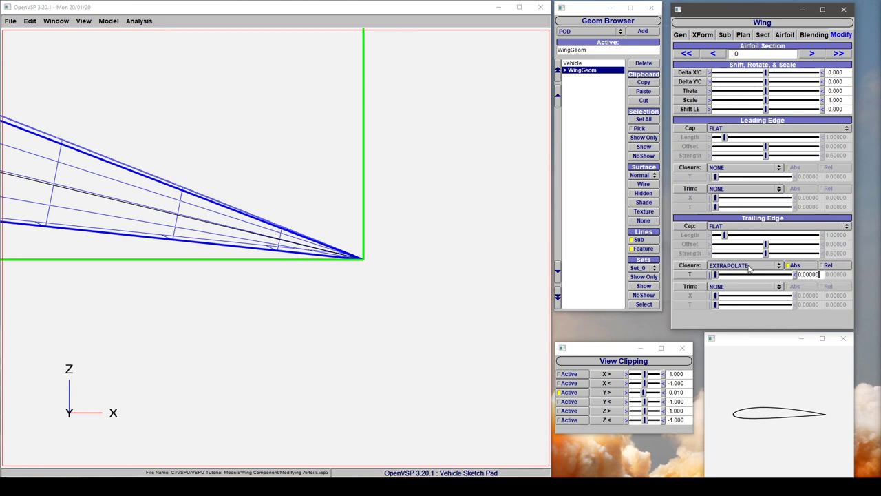
click(744, 265)
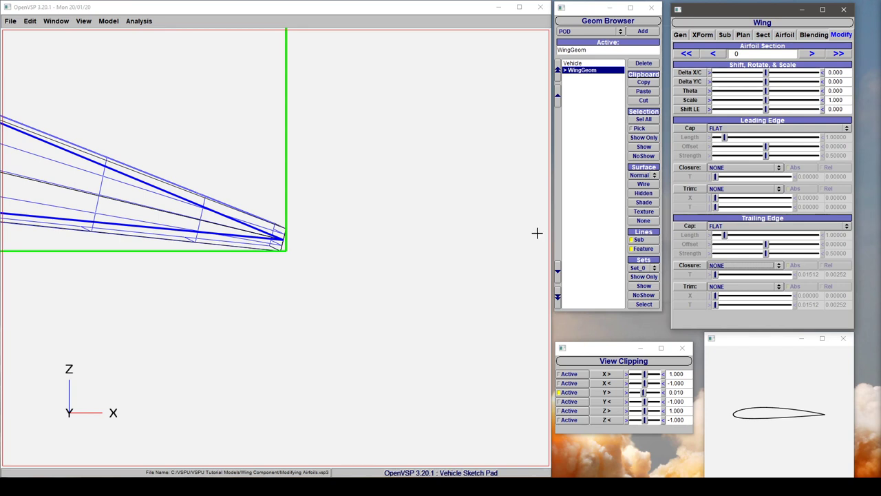
mouse_move(289, 228)
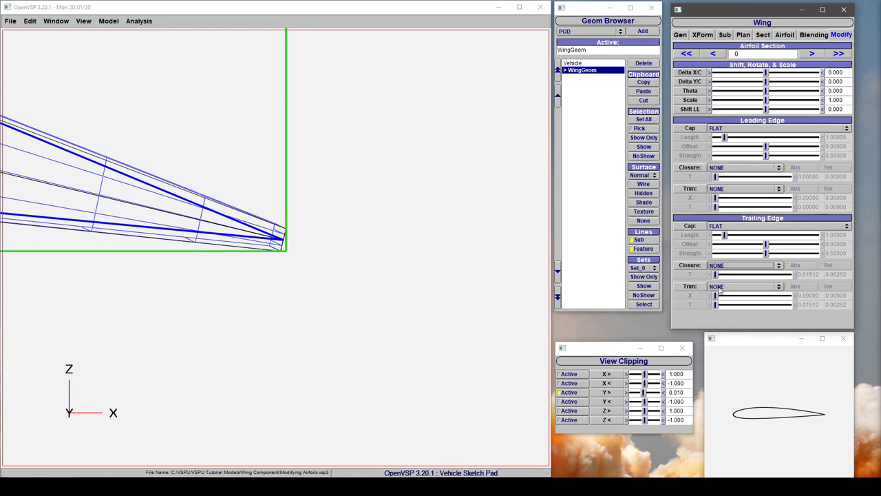
click(747, 285)
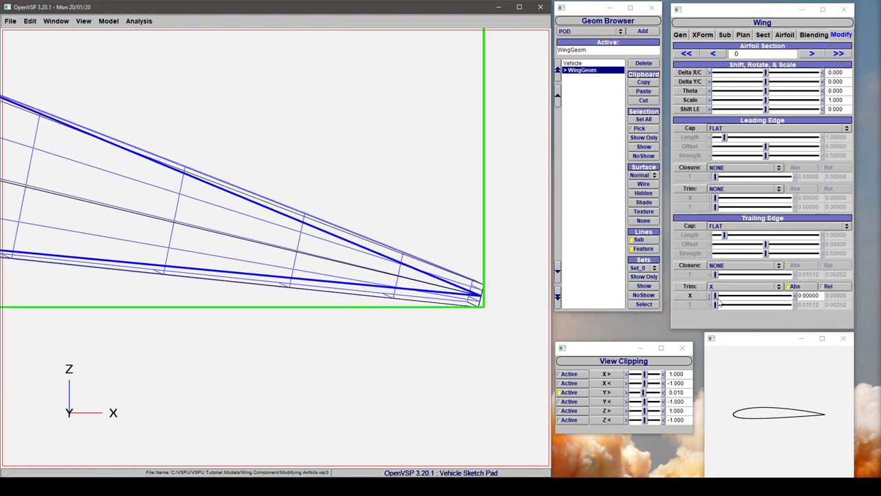
Drag the X trim to about 0.15 chord, then switch trim to THICK
drag(716, 295, 740, 296)
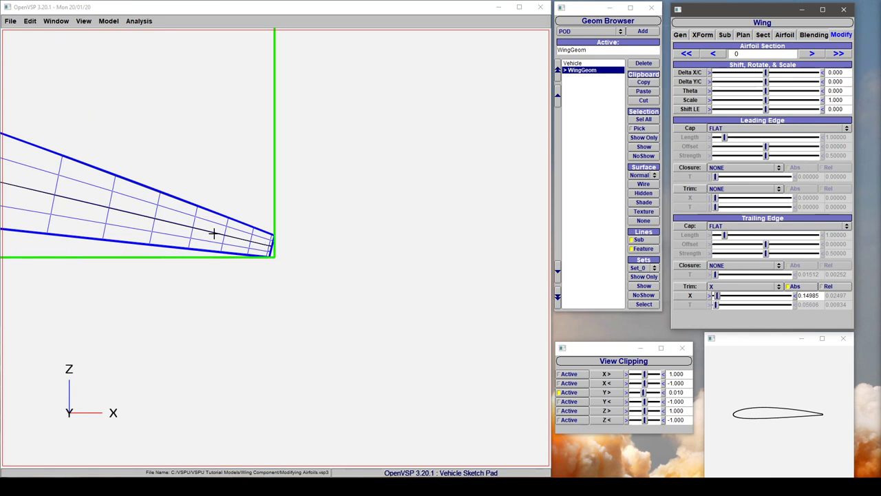
click(743, 285)
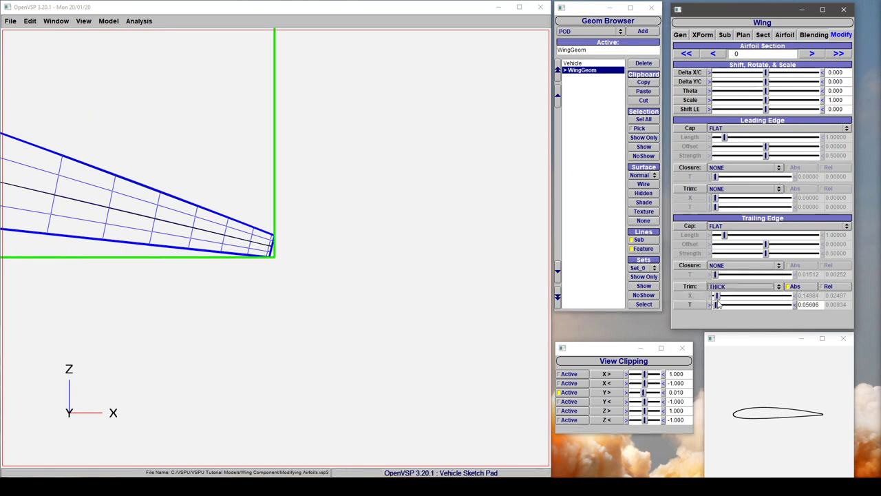
Replace the trailing-edge trim thickness with 0.05000
triple_click(809, 305)
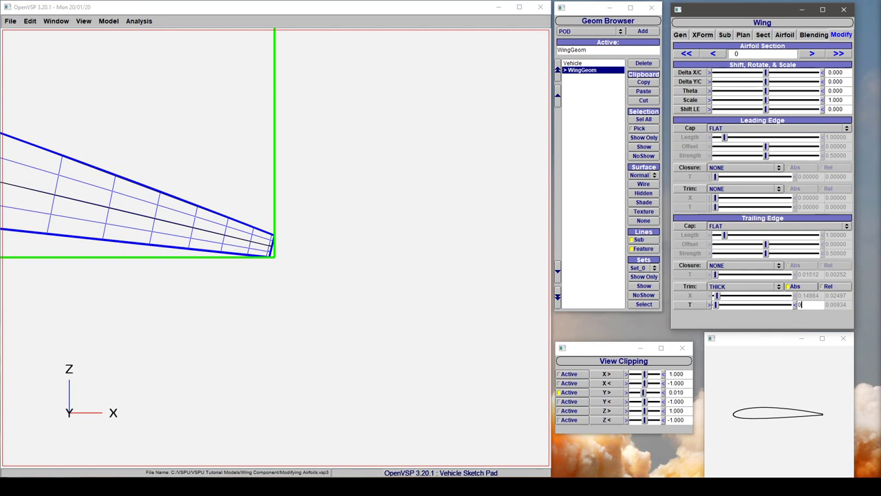
text(0.05000)
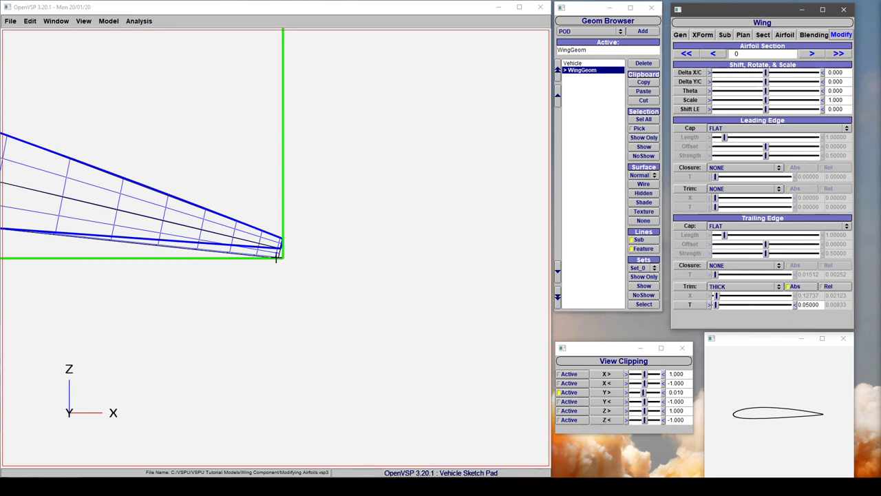
mouse_move(410, 282)
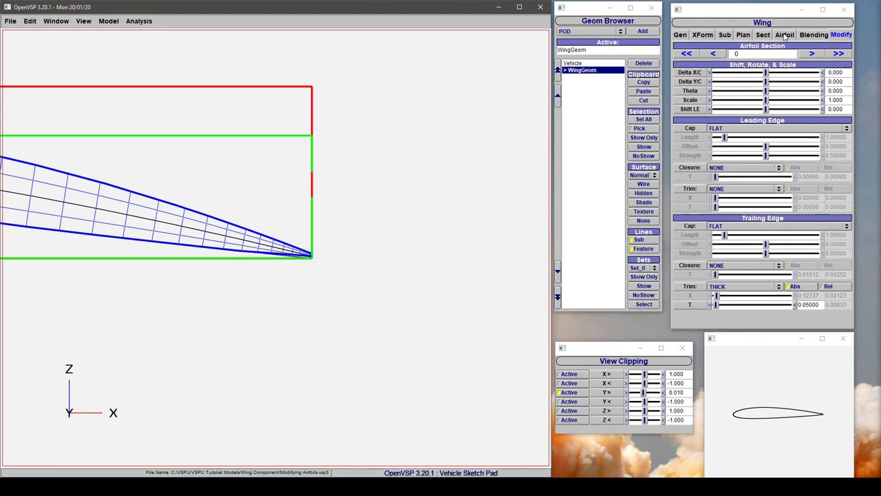
Change the wing airfoil type to ROUNDED_RECTANGLE from the Airfoil tab
click(746, 84)
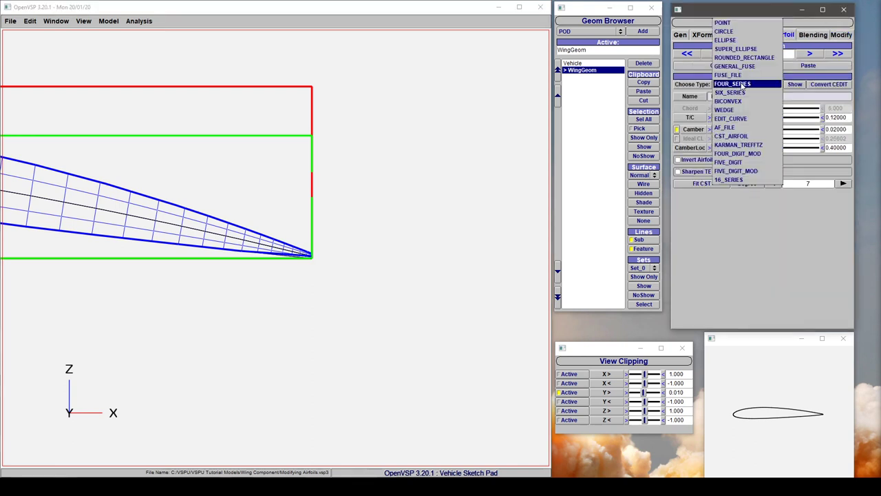
click(744, 57)
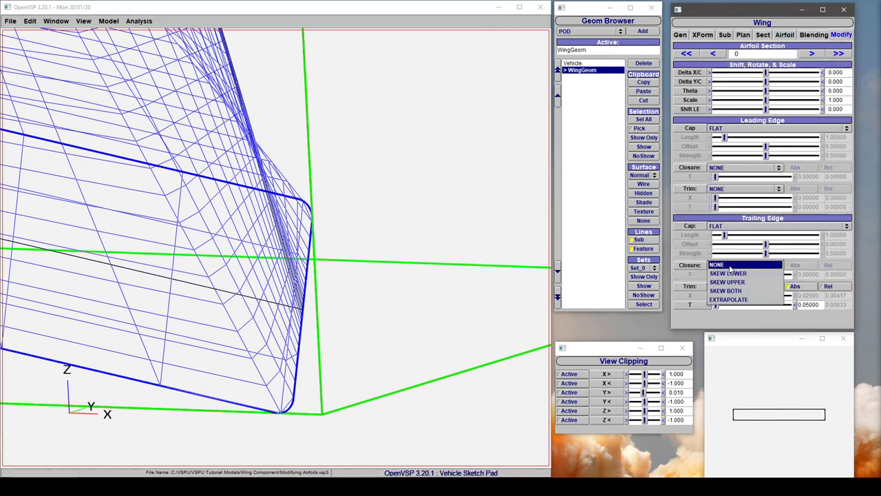
Set trailing edge closure to Skew Both at thickness 1.4375, with trim None
click(725, 289)
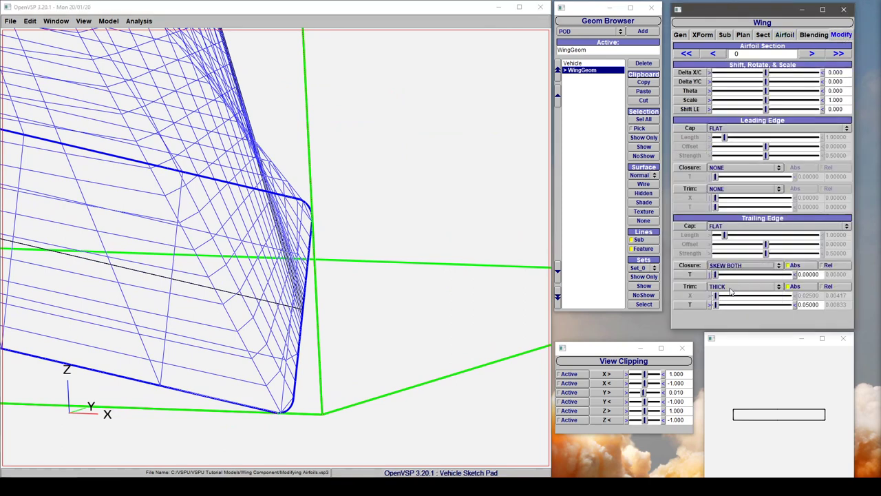
click(743, 286)
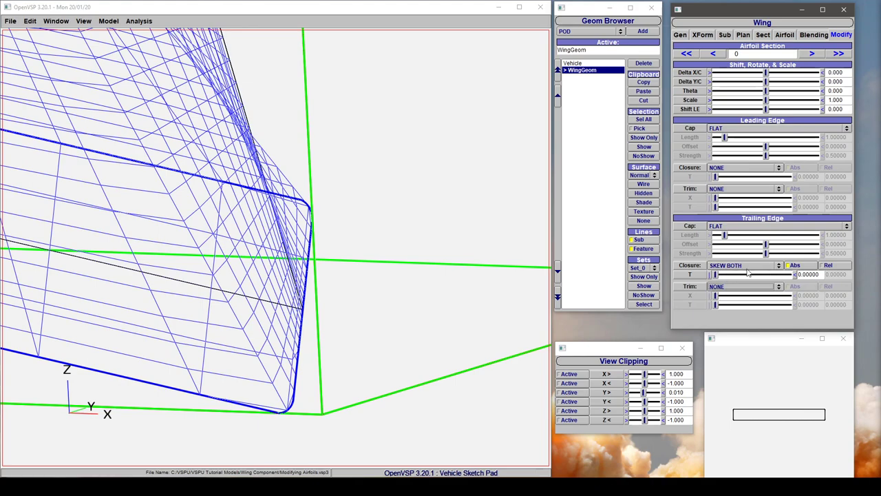
drag(715, 274, 721, 274)
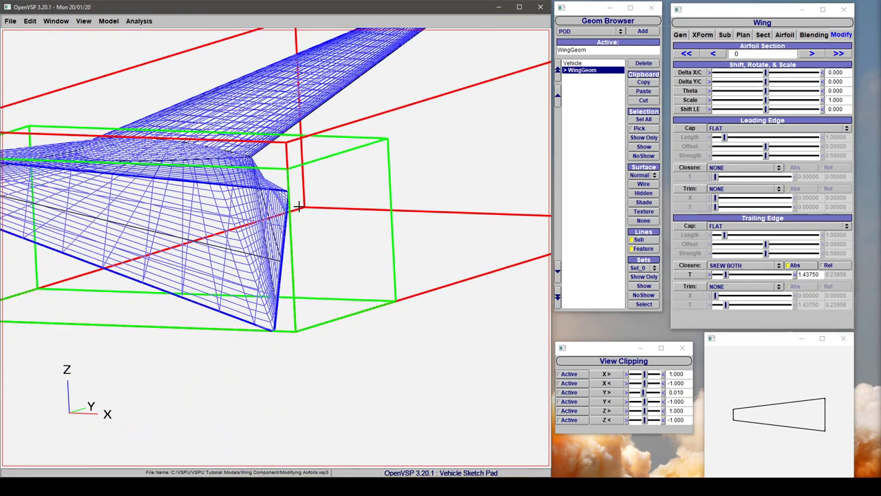
drag(296, 207, 372, 227)
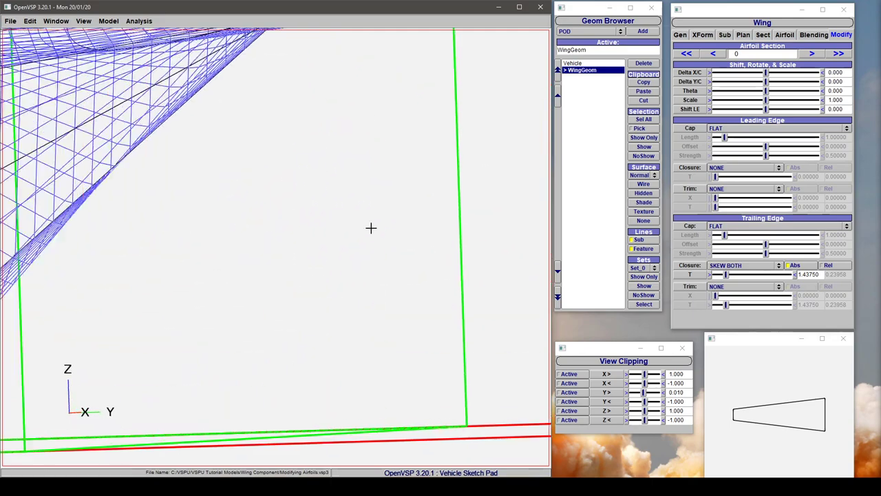